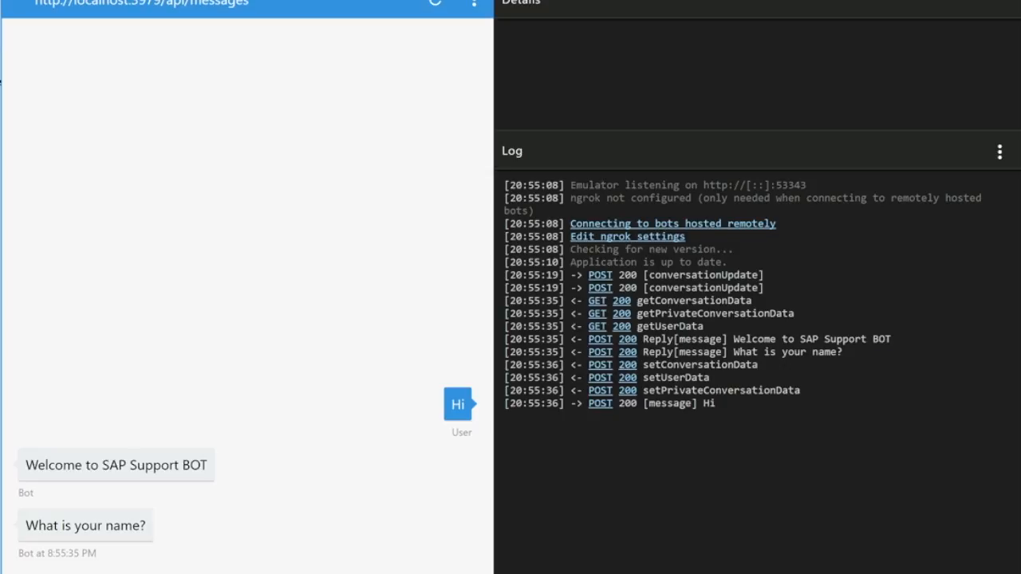
- Send the name 'Dipankar' to the support bot and agree to proceed
{"action": "type", "text": "Dipankar"}
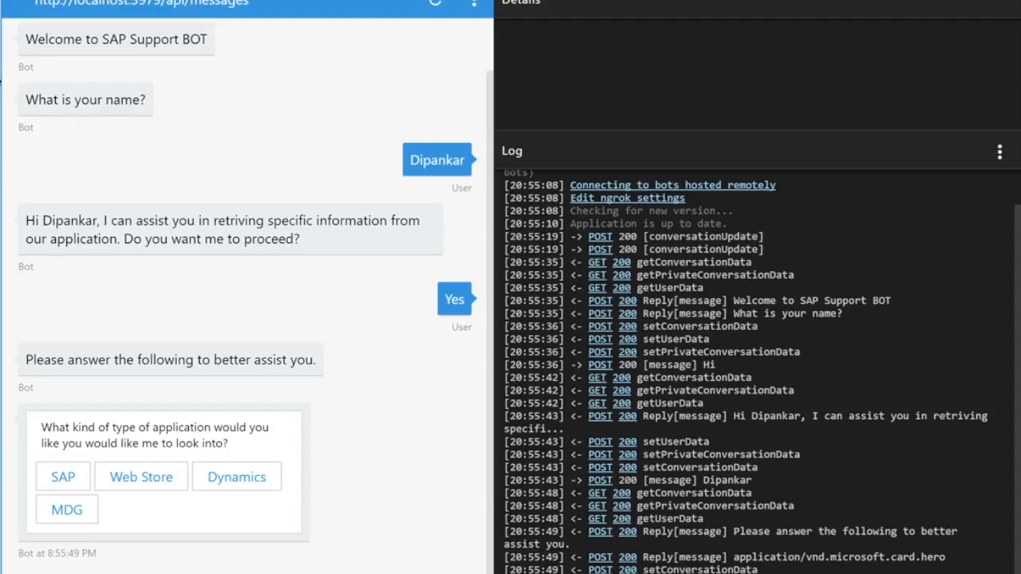
{"action": "mouse_move", "coordinate": [236, 475]}
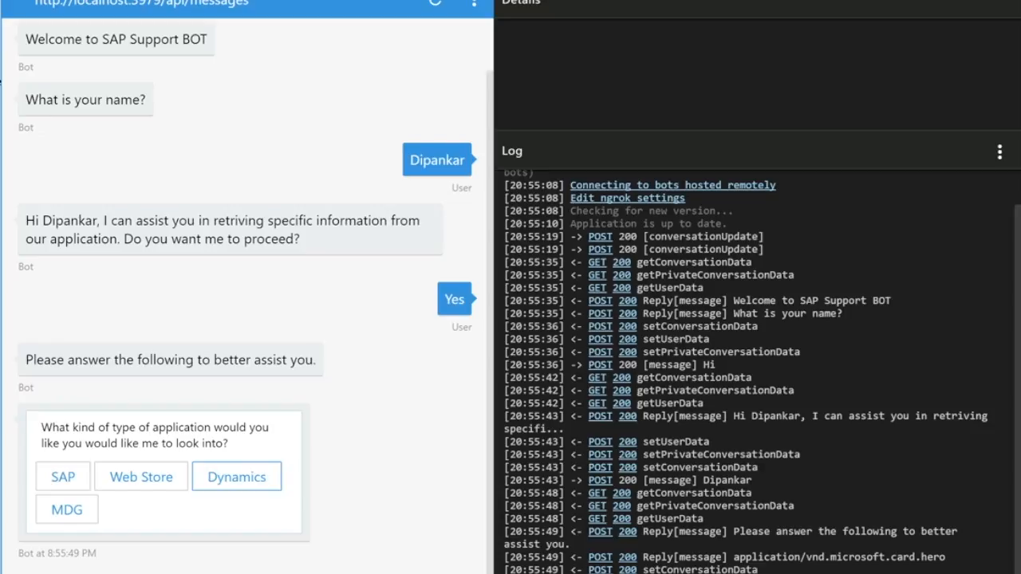
- Choose Dynamics as the application, then reply Back to return to the application choice
{"action": "left_click", "coordinate": [236, 476]}
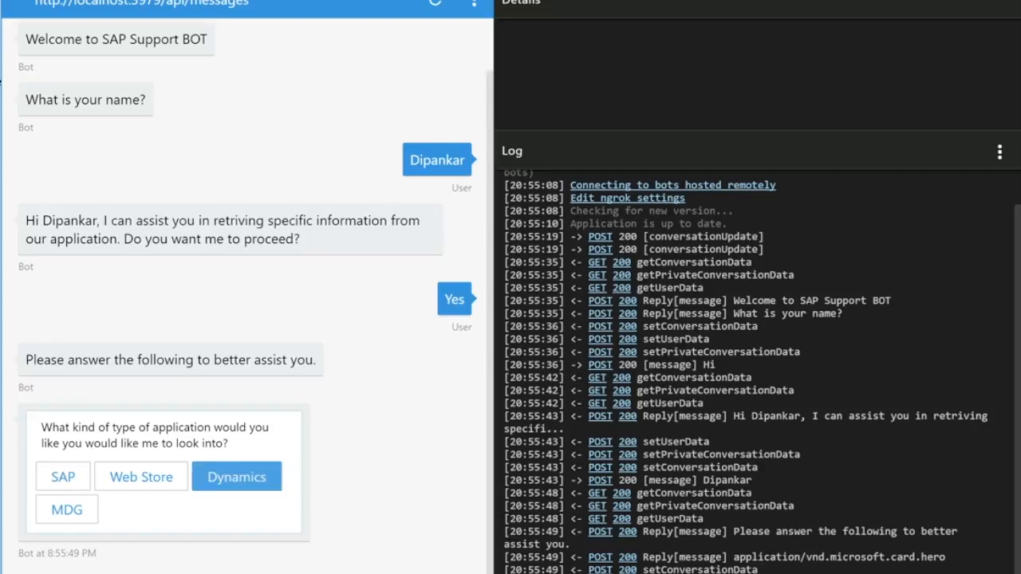
{"action": "left_click", "coordinate": [236, 475]}
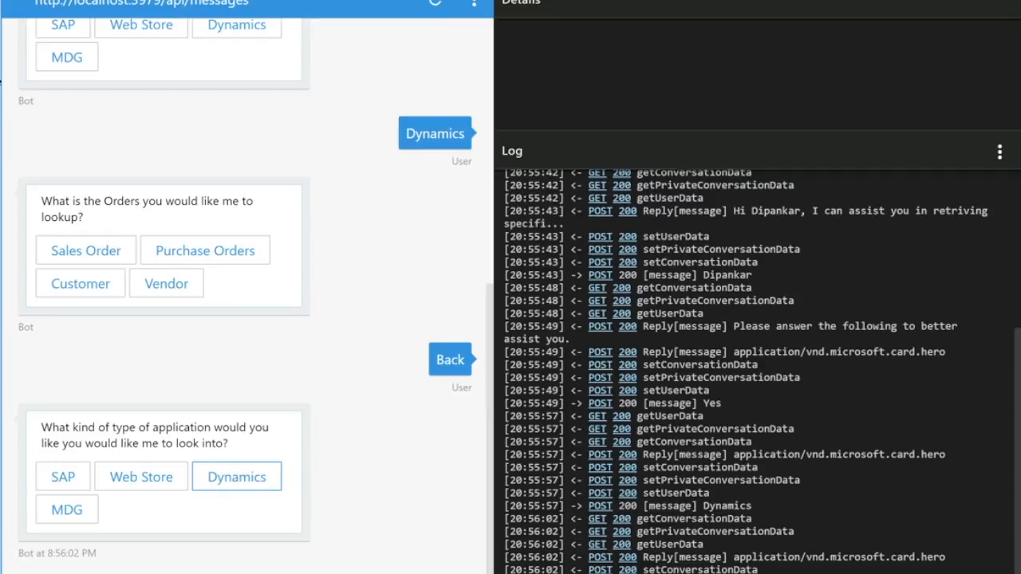
- Choose SAP as the application and Purchase Orders as the order type
{"action": "left_click", "coordinate": [62, 476]}
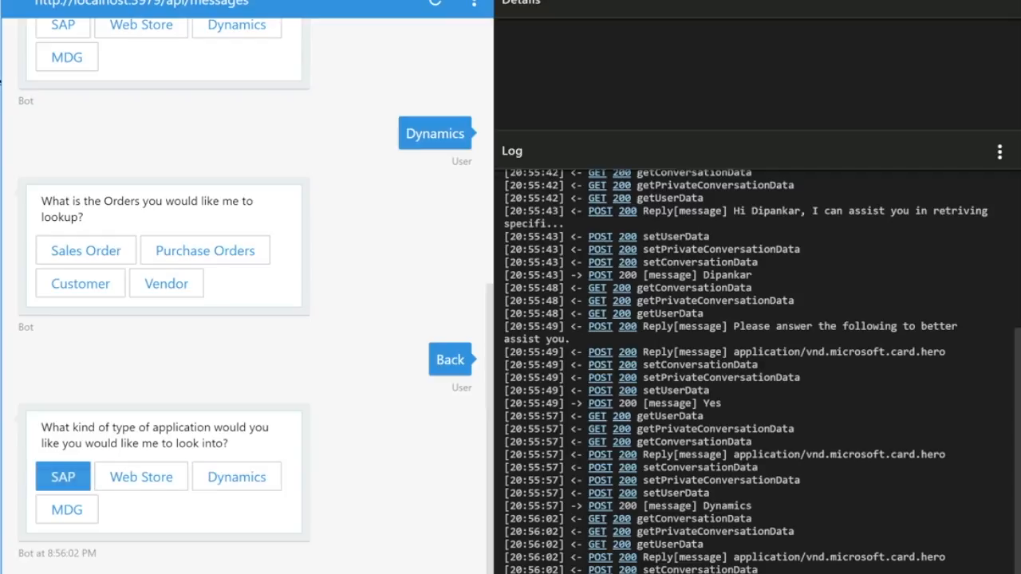
{"action": "left_click", "coordinate": [62, 476]}
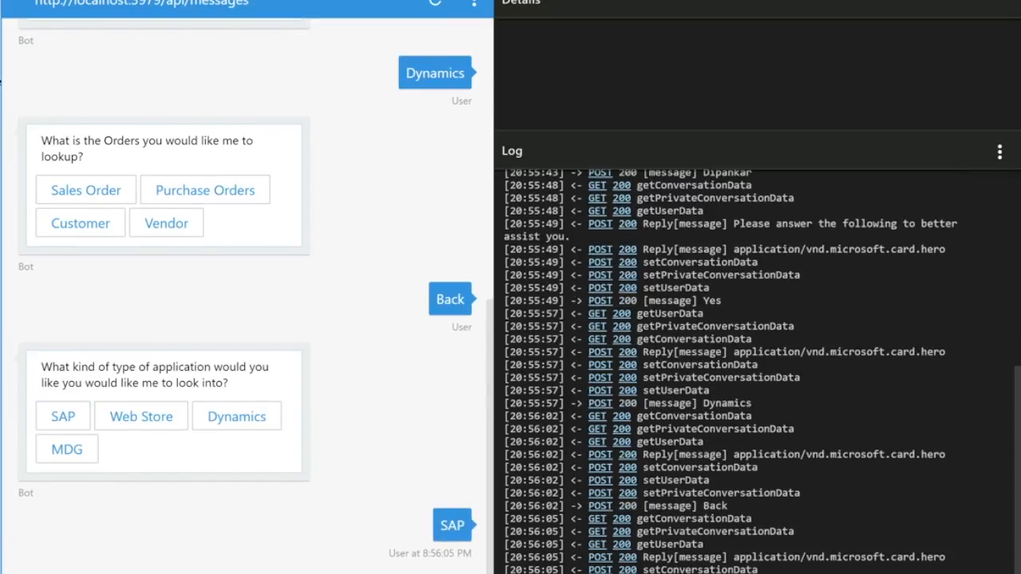
{"action": "scroll", "scroll_direction": "down", "scroll_amount": 3}
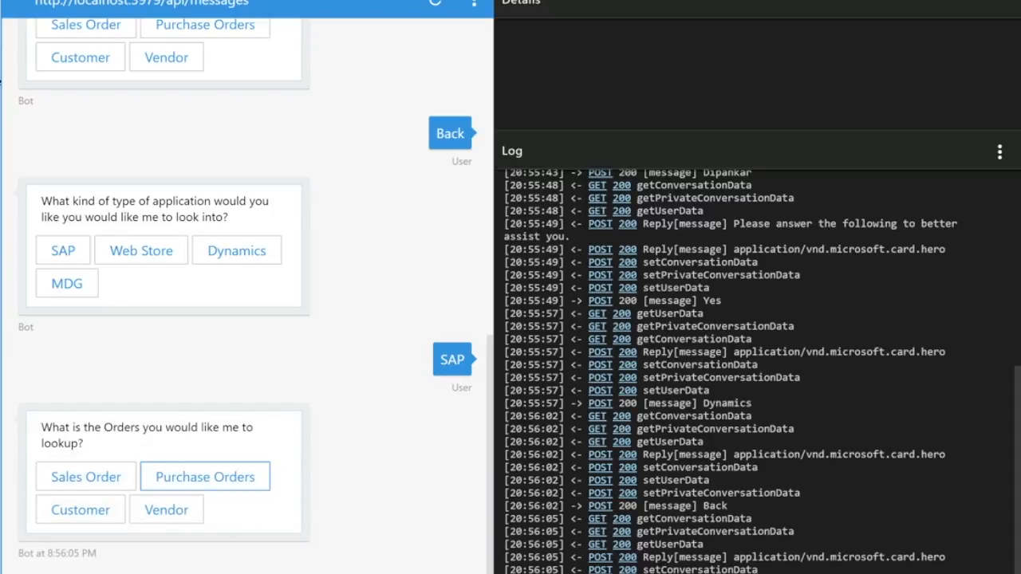
{"action": "left_click", "coordinate": [204, 475]}
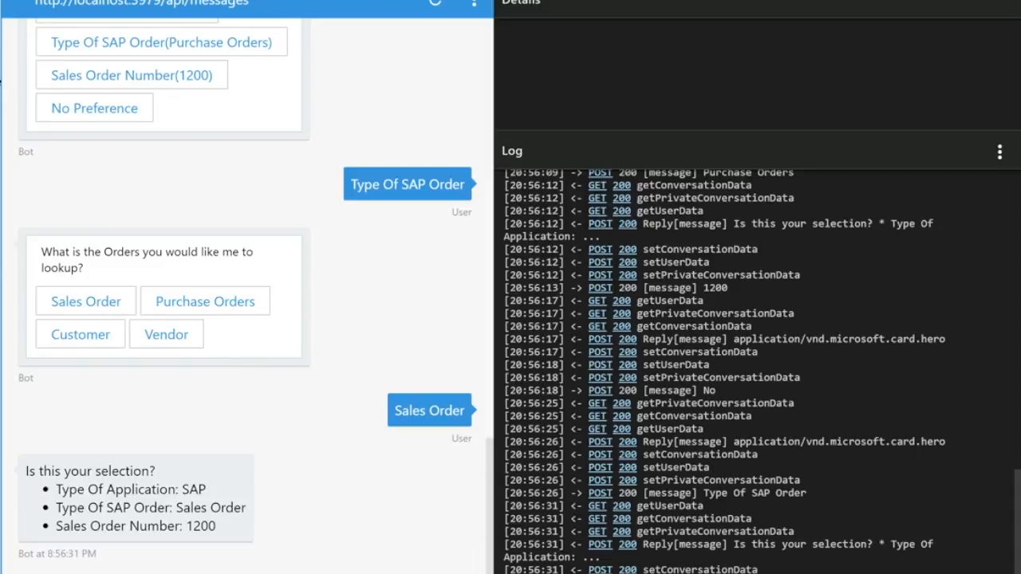
- Confirm the SAP, Sales Order, 1200 selection with Yes
{"action": "left_click", "coordinate": [453, 526]}
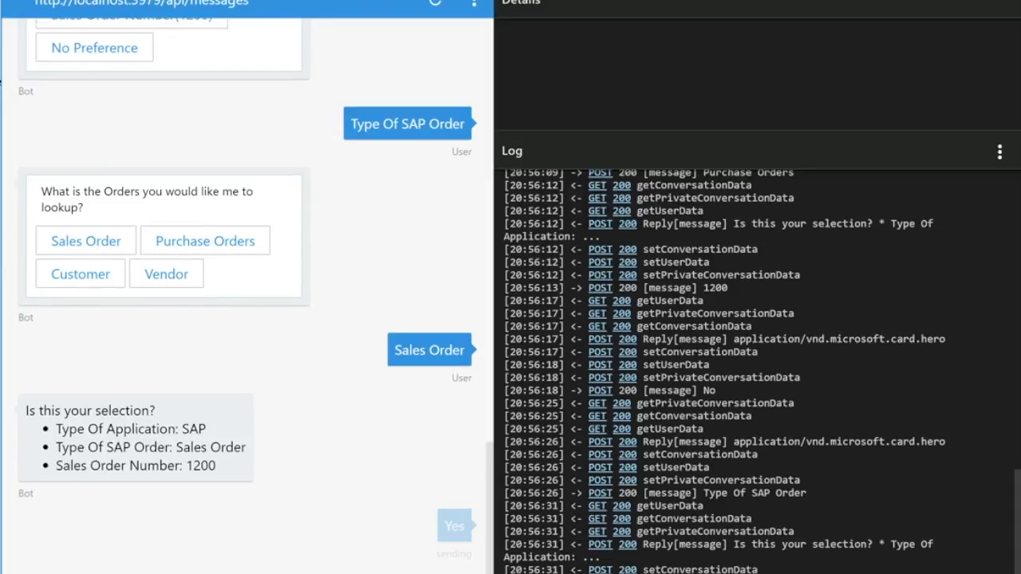
{"action": "left_click", "coordinate": [454, 526]}
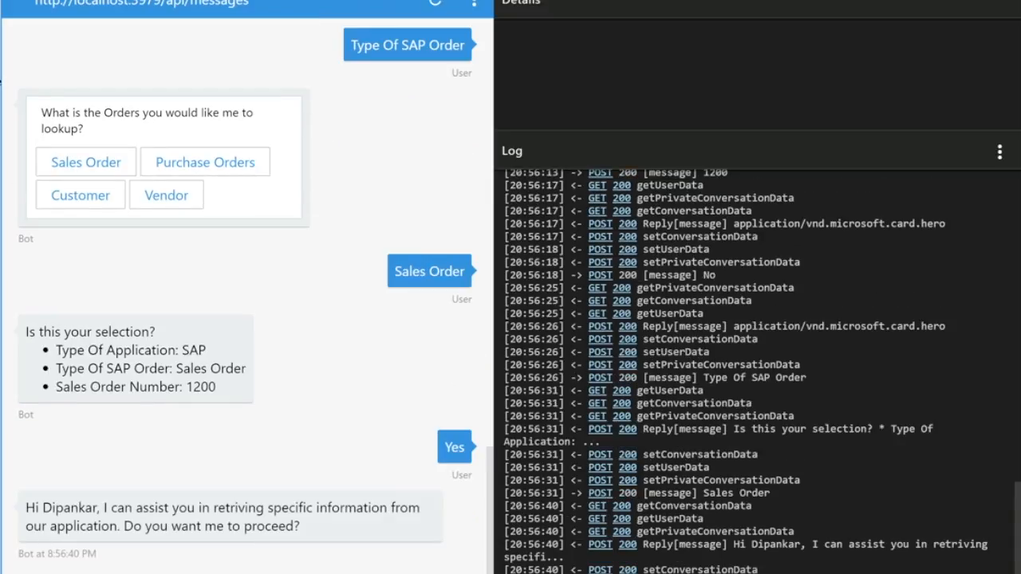